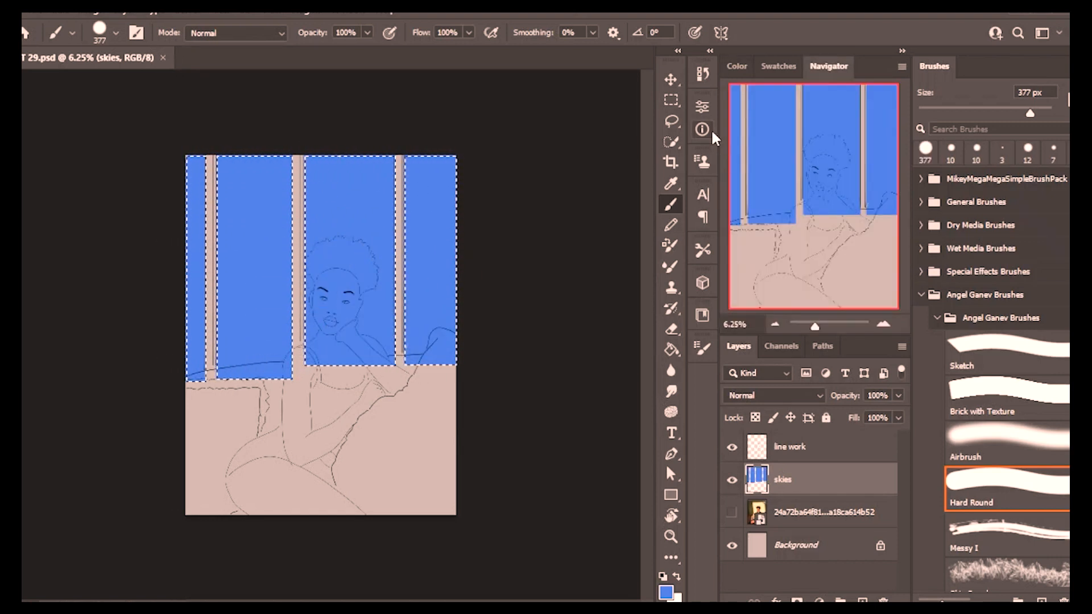
# Add a city layer above the skies layer for the building silhouettes.
pyautogui.click(1006, 396)
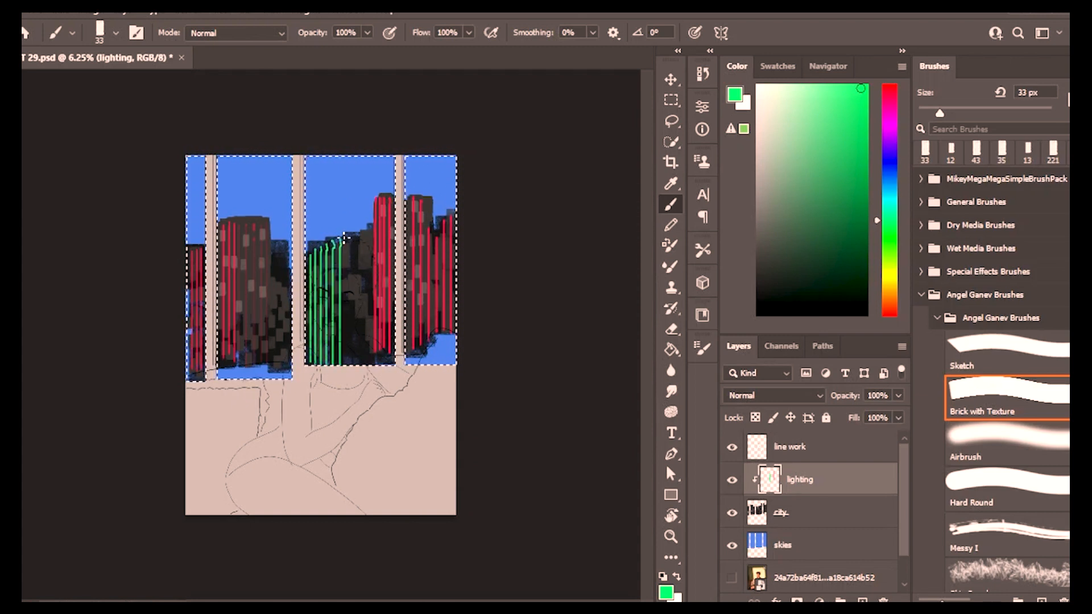
# Paint green window-light streaks down the middle buildings with the Brick with Texture brush.
pyautogui.moveTo(338, 244); pyautogui.dragTo(341, 348)
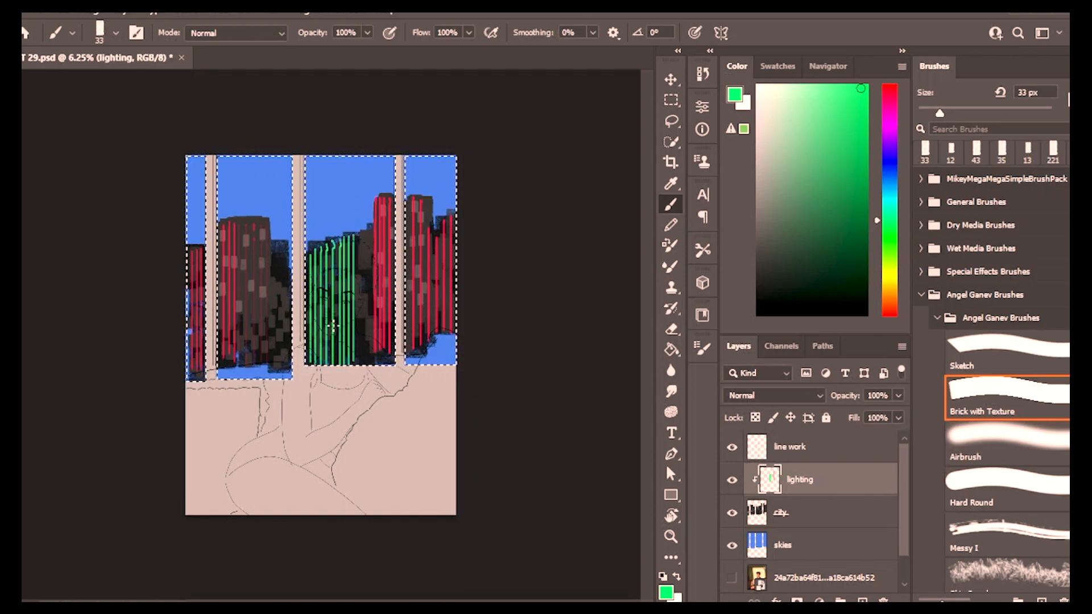
pyautogui.click(338, 315)
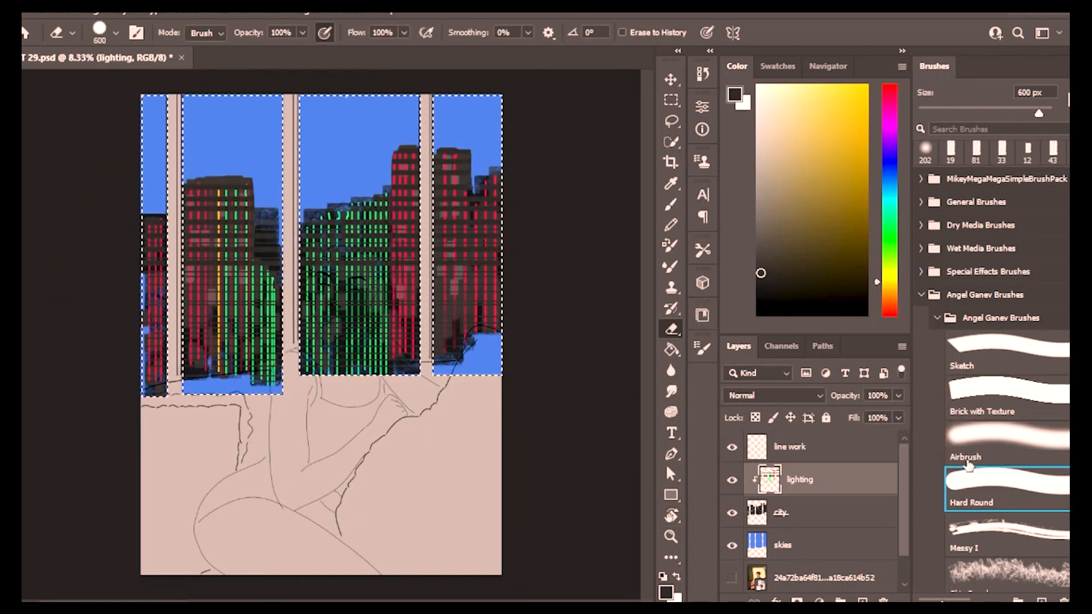
# Create a stars layer for the yellow, red and blue light dots.
pyautogui.click(1006, 396)
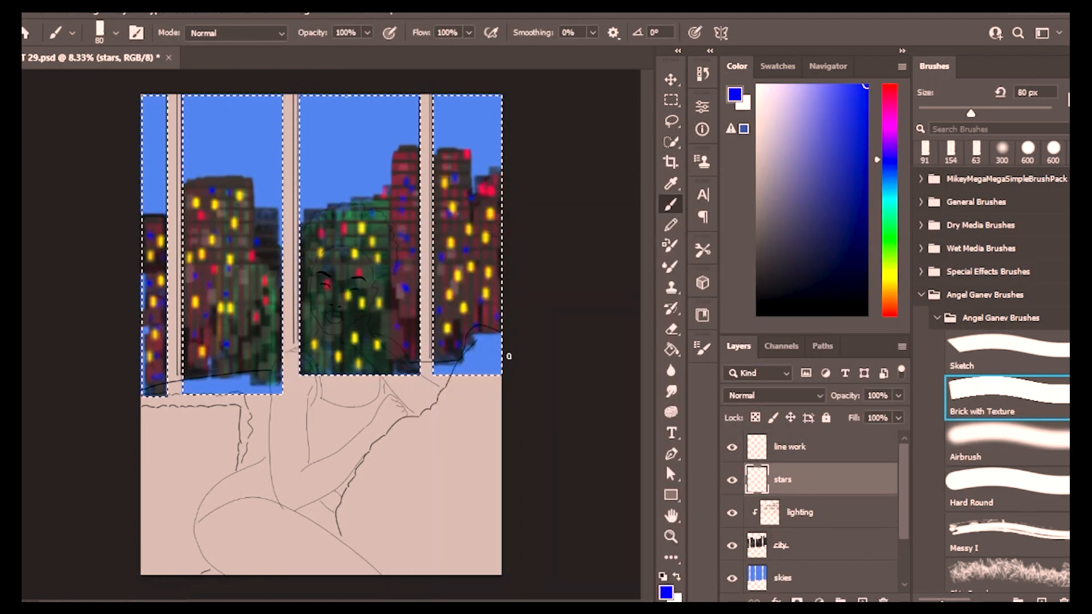
pyautogui.click(1005, 493)
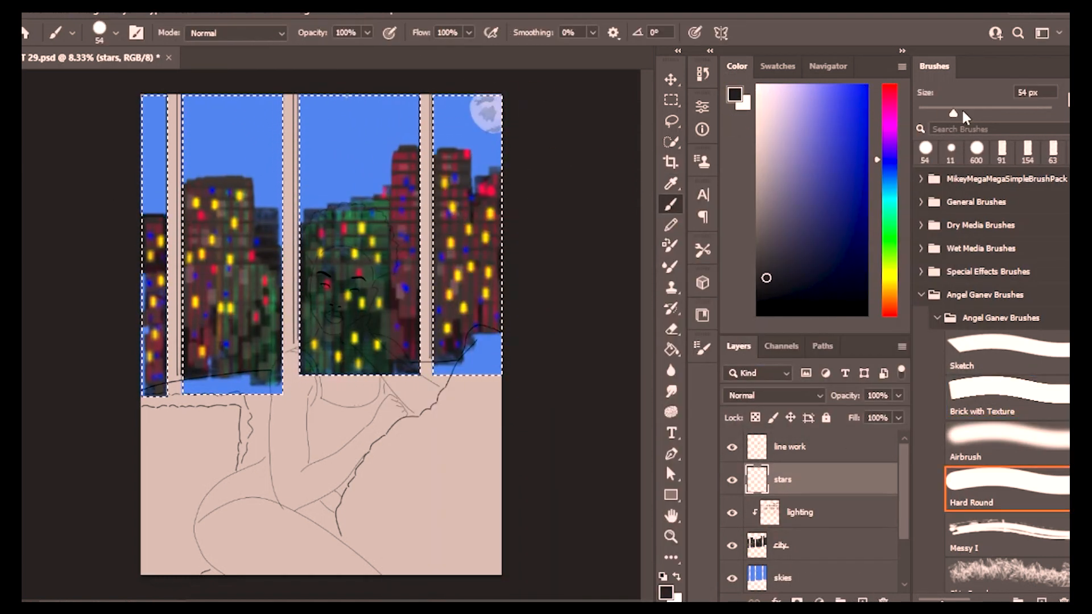